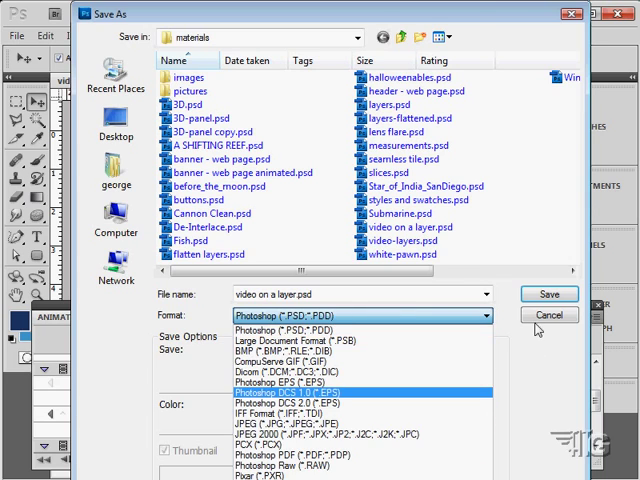
Cancel the Save As dialog for the video on a layer document.
left_click(548, 316)
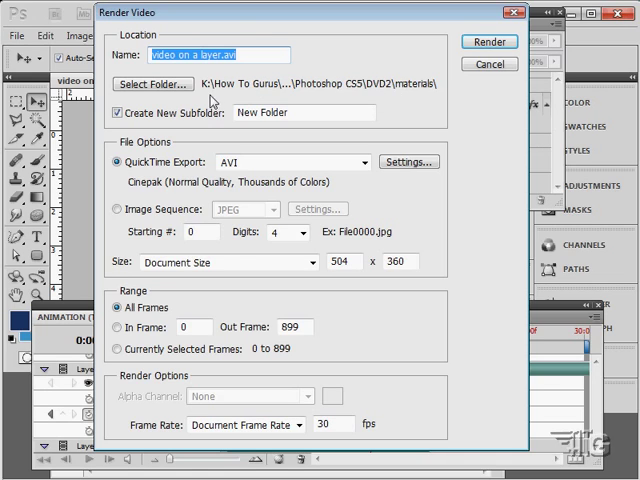
left_click(152, 84)
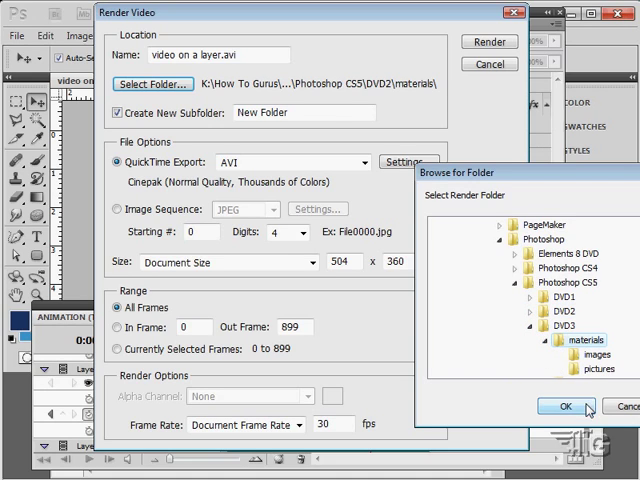
left_click(564, 404)
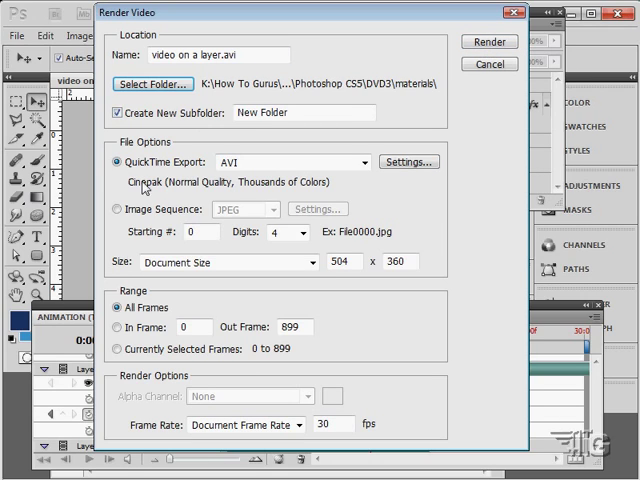
mouse_move(428, 204)
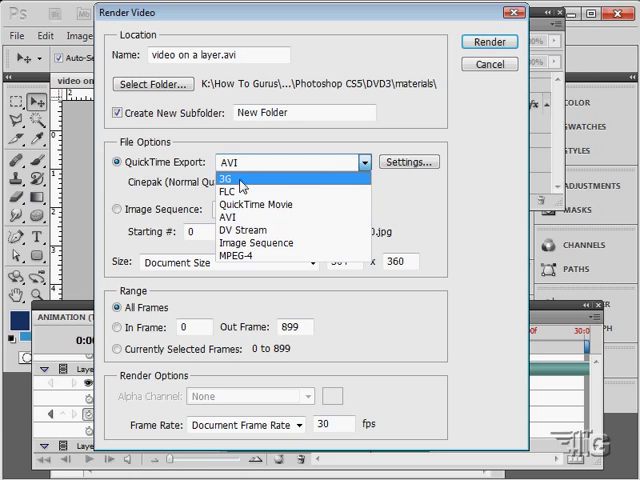
mouse_move(248, 188)
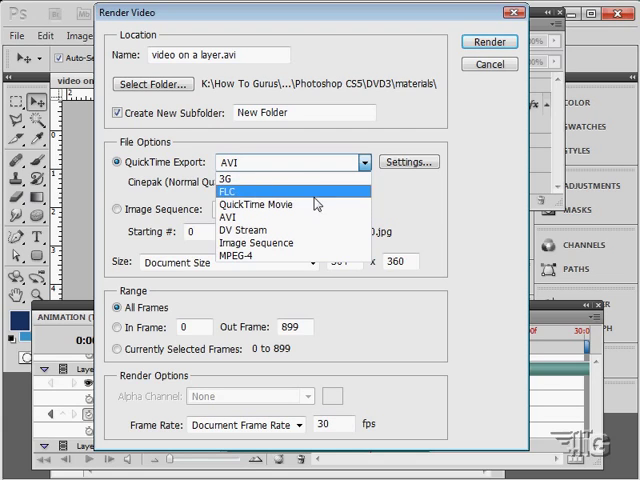
mouse_move(240, 228)
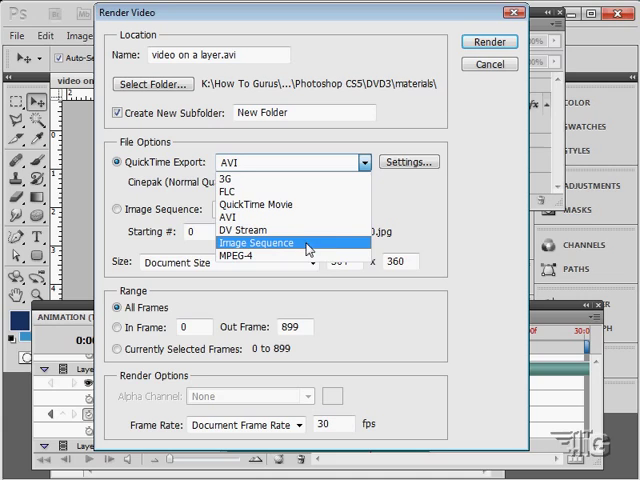
mouse_move(264, 256)
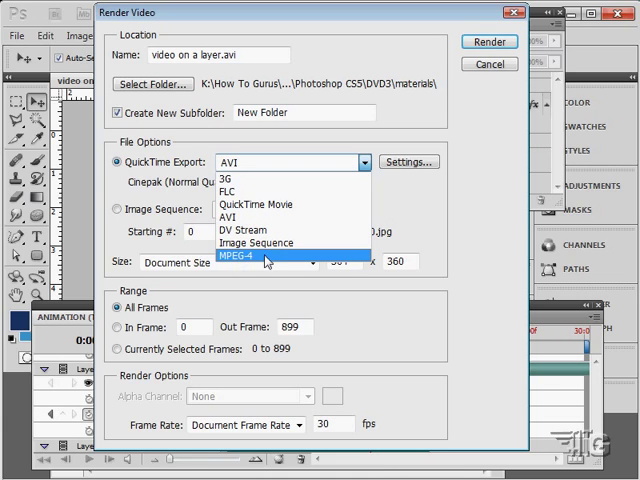
Choose MPEG-4 as the QuickTime export format and start rendering the video.
left_click(236, 256)
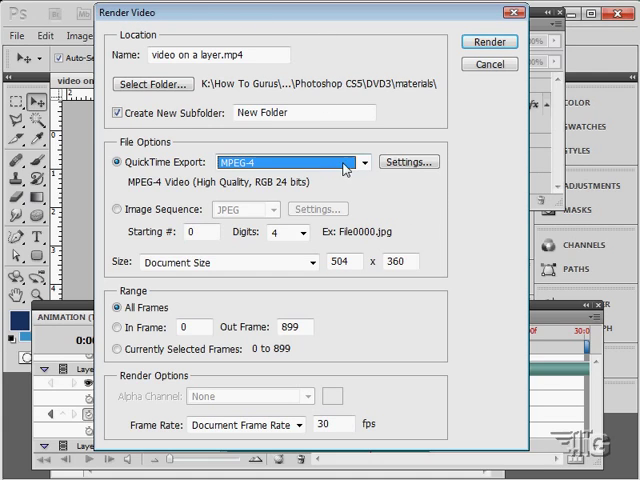
left_click(350, 160)
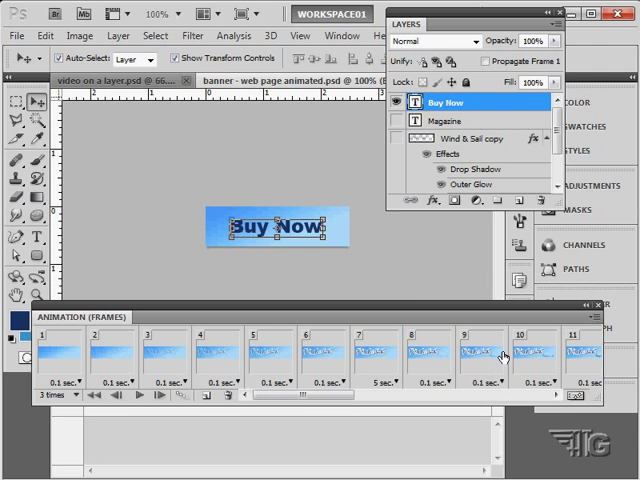
mouse_move(228, 360)
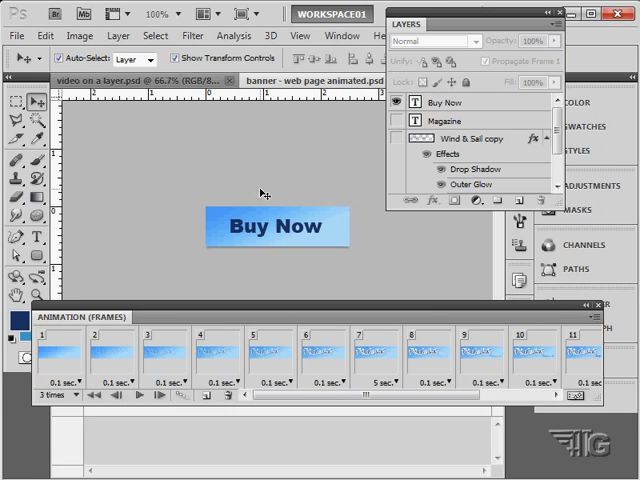
mouse_move(276, 252)
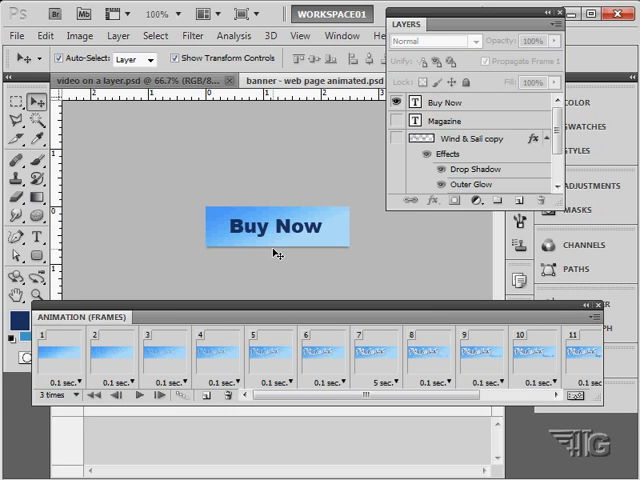
mouse_move(272, 244)
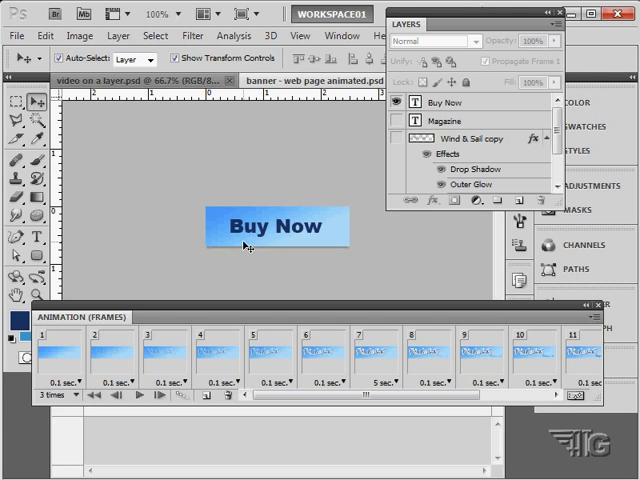
mouse_move(276, 244)
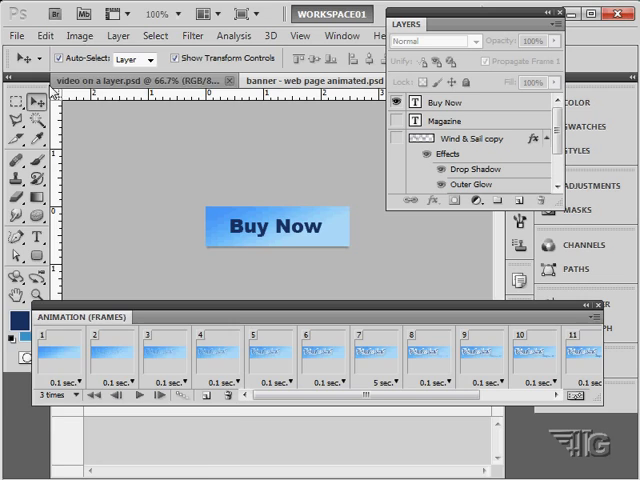
left_click(14, 36)
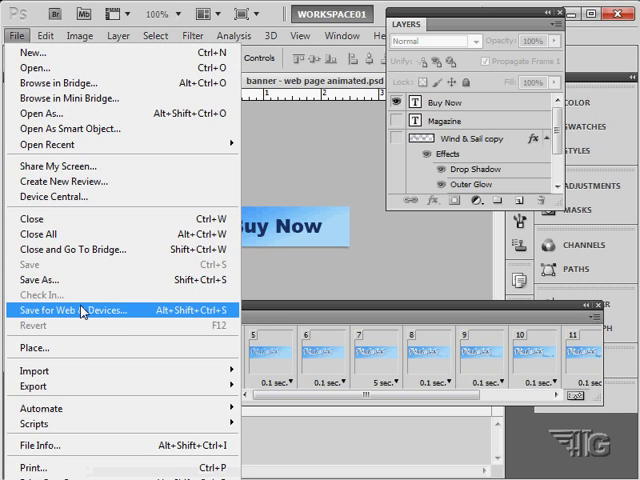
Bring up Save for Web & Devices and view the 4-Up comparison with the JPEG preset.
left_click(78, 308)
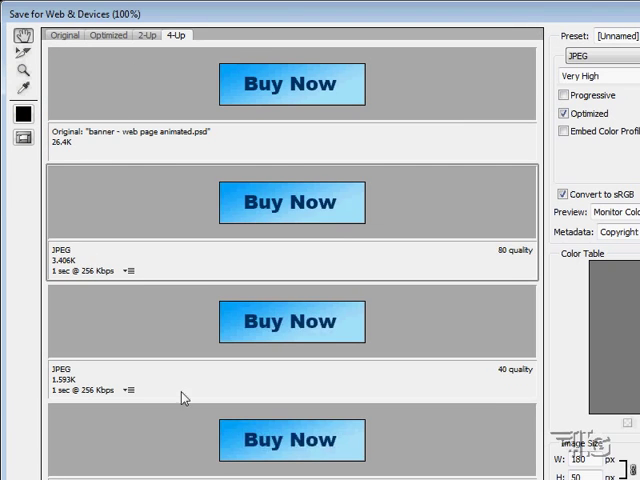
left_click(148, 36)
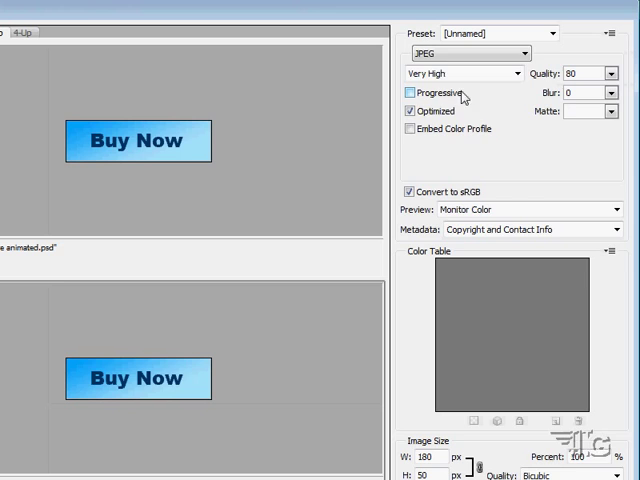
left_click(464, 52)
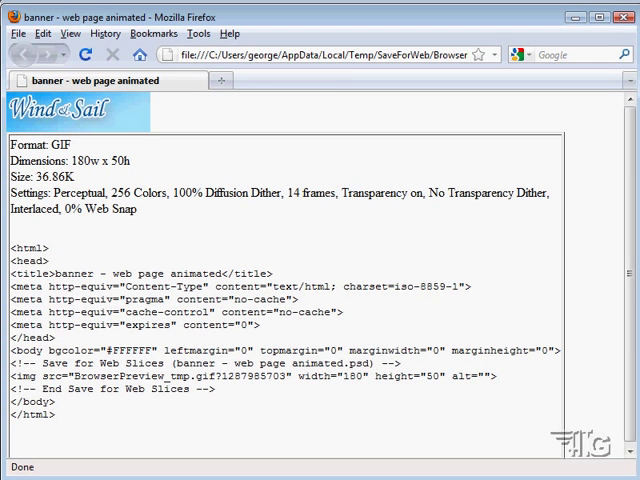
mouse_move(92, 128)
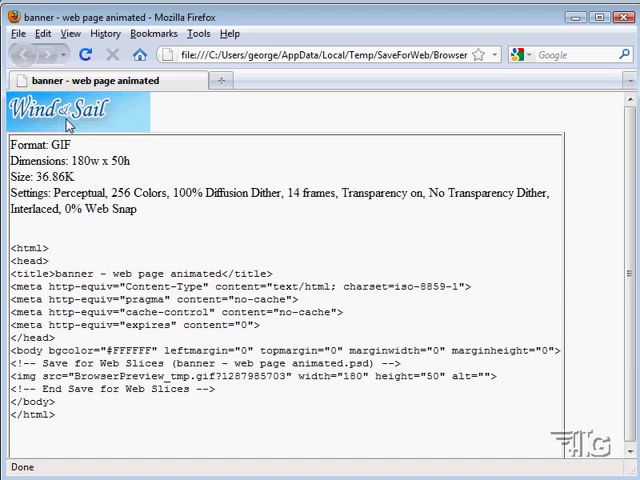
mouse_move(132, 136)
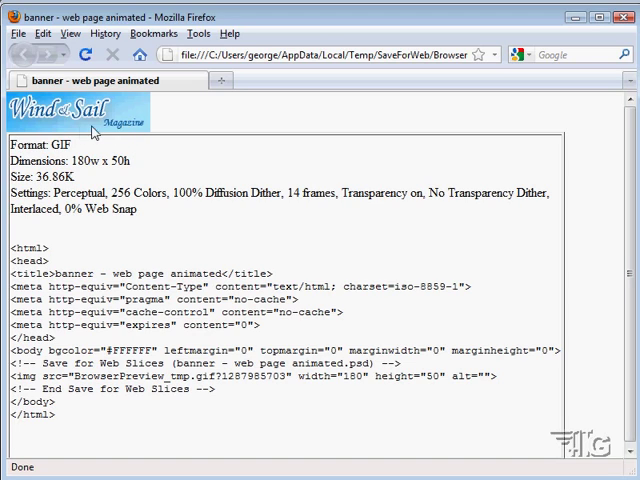
mouse_move(130, 136)
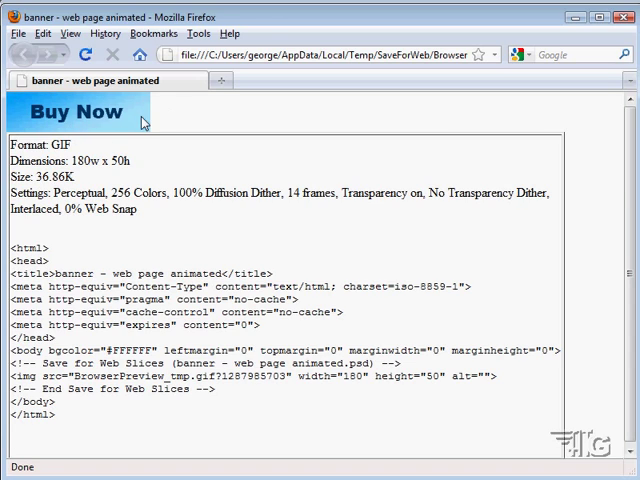
mouse_move(178, 120)
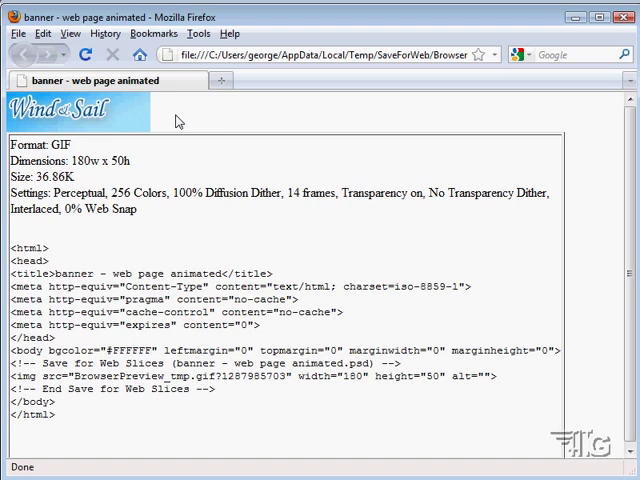
mouse_move(220, 122)
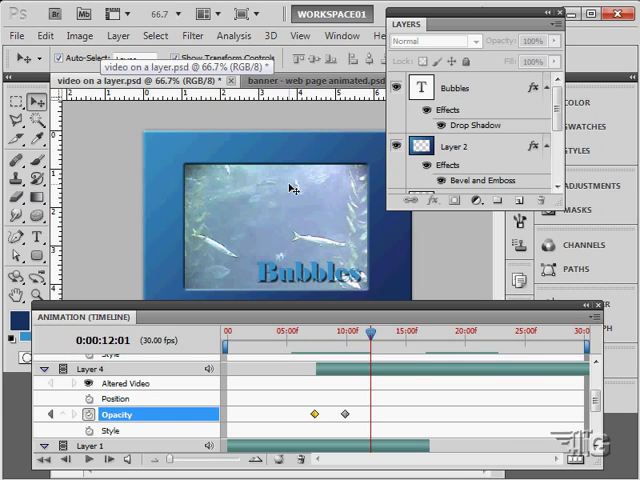
Revisit the Render Video settings for the Bubbles document and cancel without rendering.
left_click(16, 36)
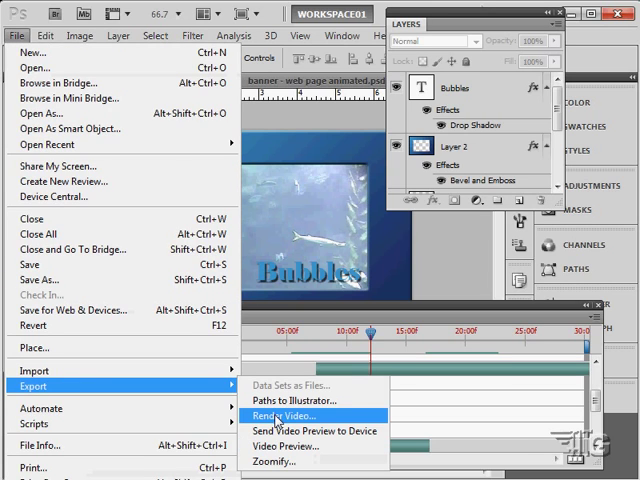
left_click(284, 416)
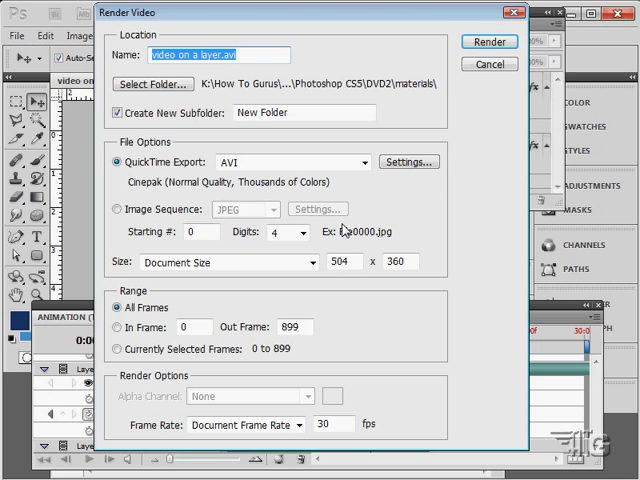
left_click(488, 64)
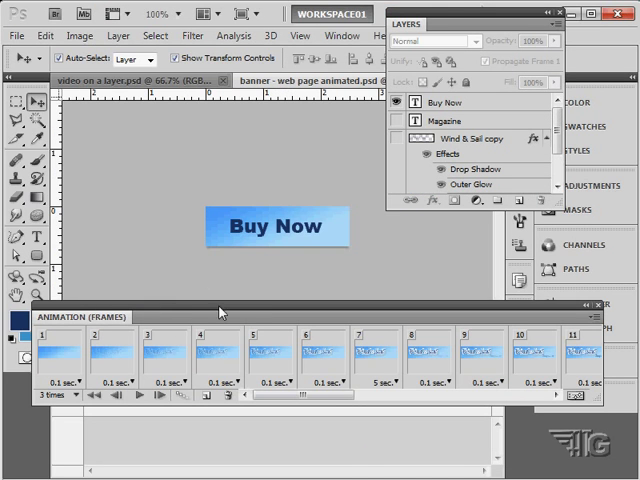
mouse_move(308, 278)
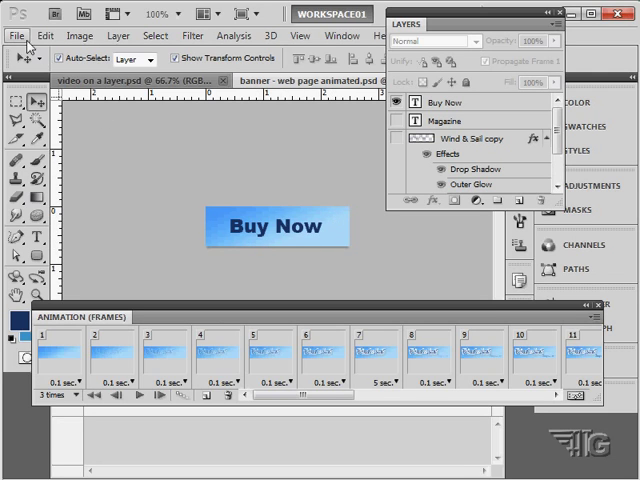
Bring up Save for Web & Devices for the Buy Now banner animation.
left_click(14, 36)
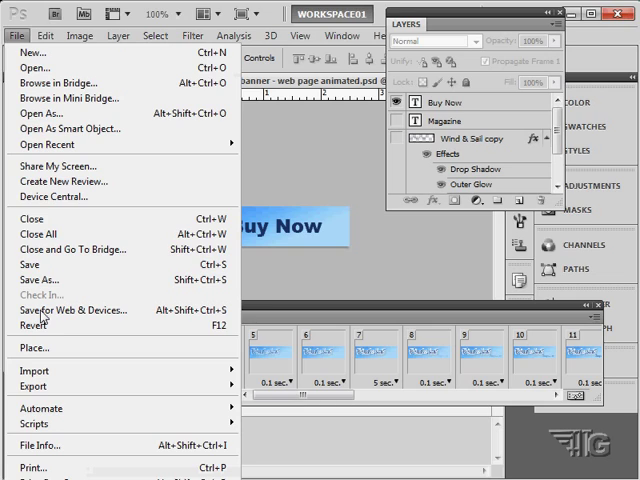
left_click(76, 310)
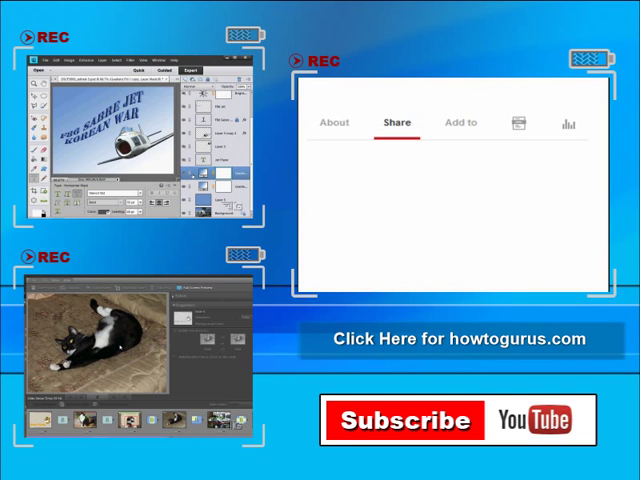
left_click(396, 122)
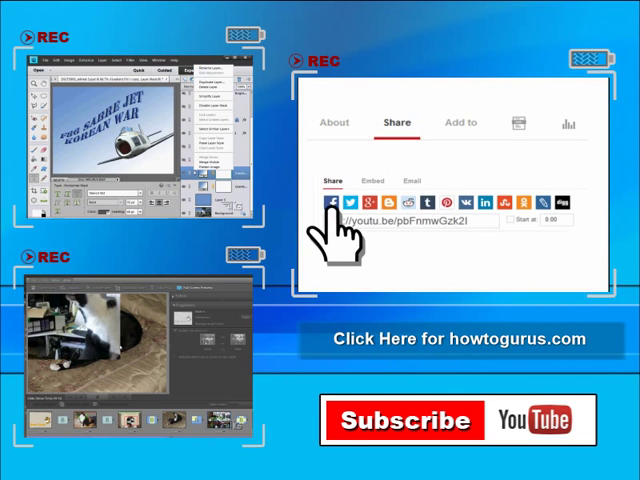